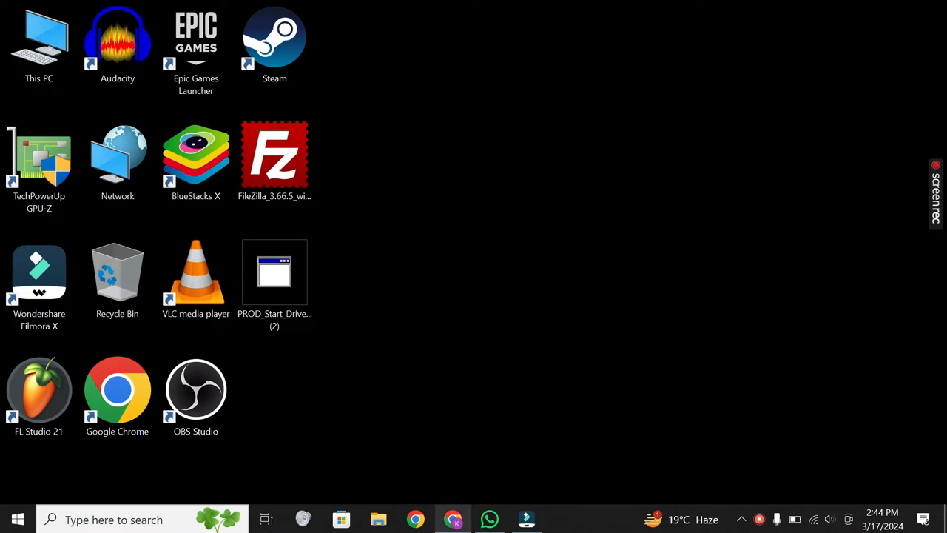
mouse_move(743, 281)
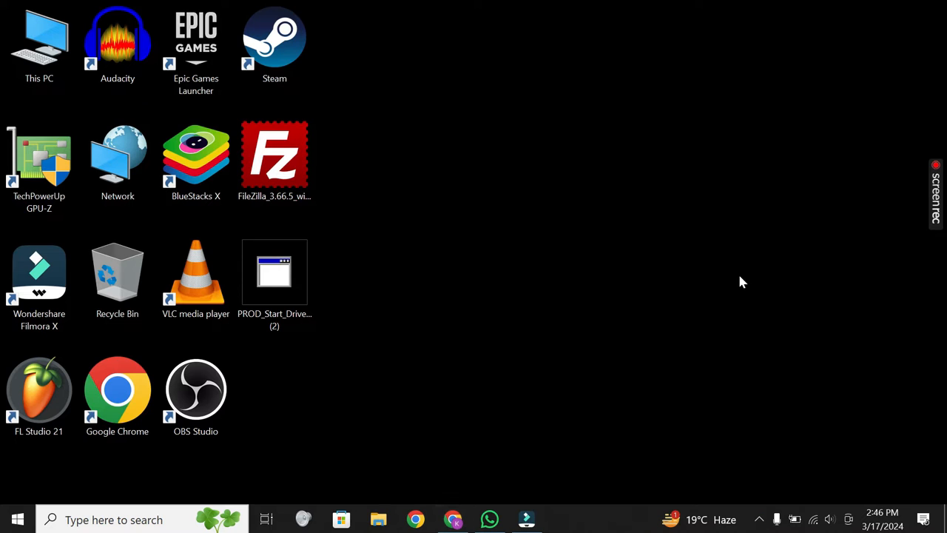
mouse_move(728, 145)
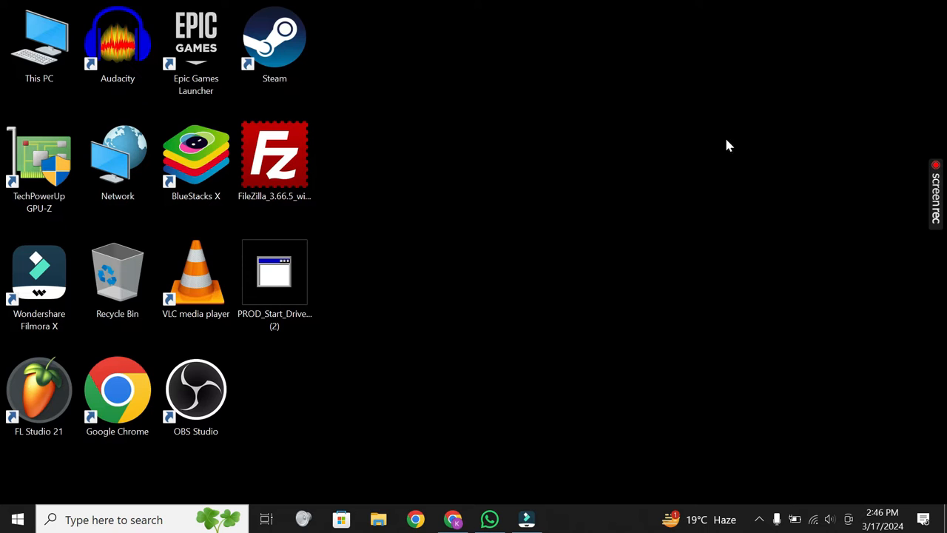
mouse_move(770, 161)
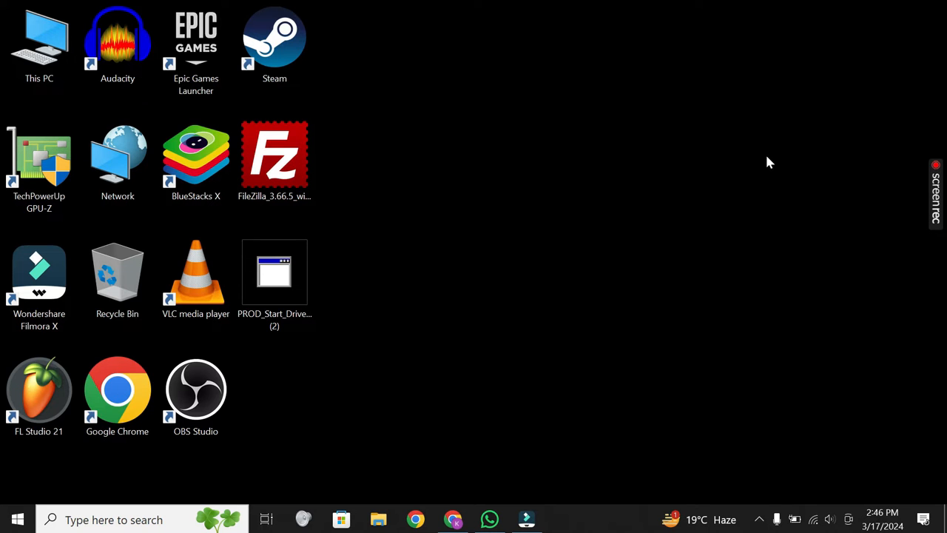
Reach the Intel Dual Band Wireless-AC 8260 under Network adapters in Device Manager via This PC > Manage
right_click(38, 37)
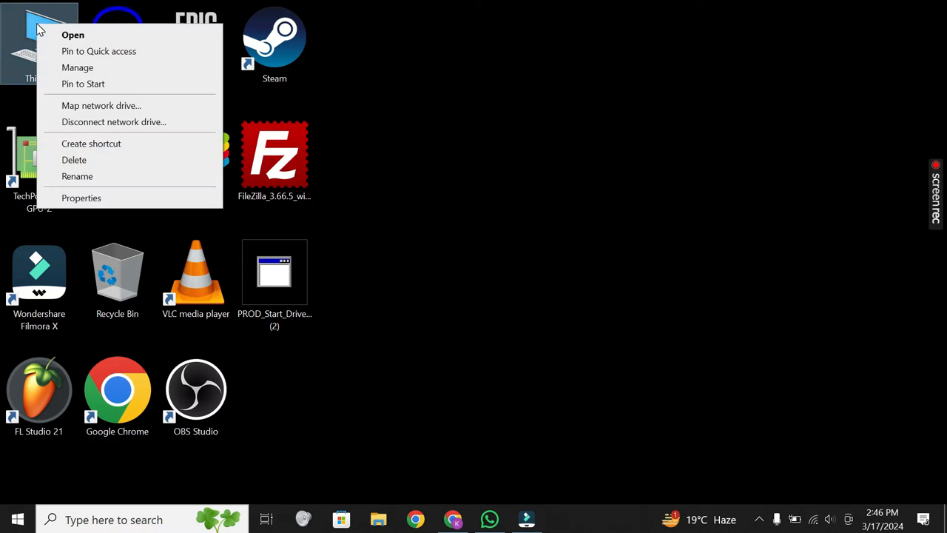
mouse_move(77, 68)
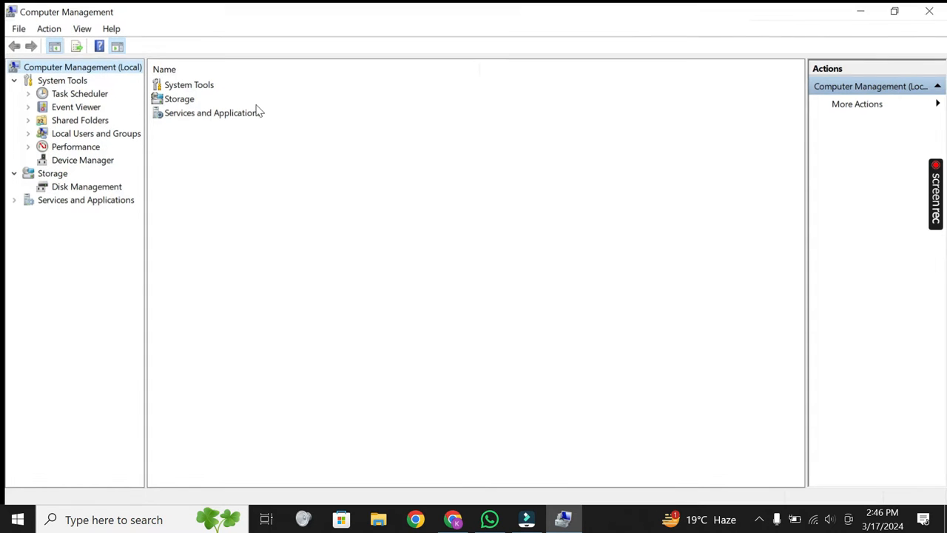
click(83, 160)
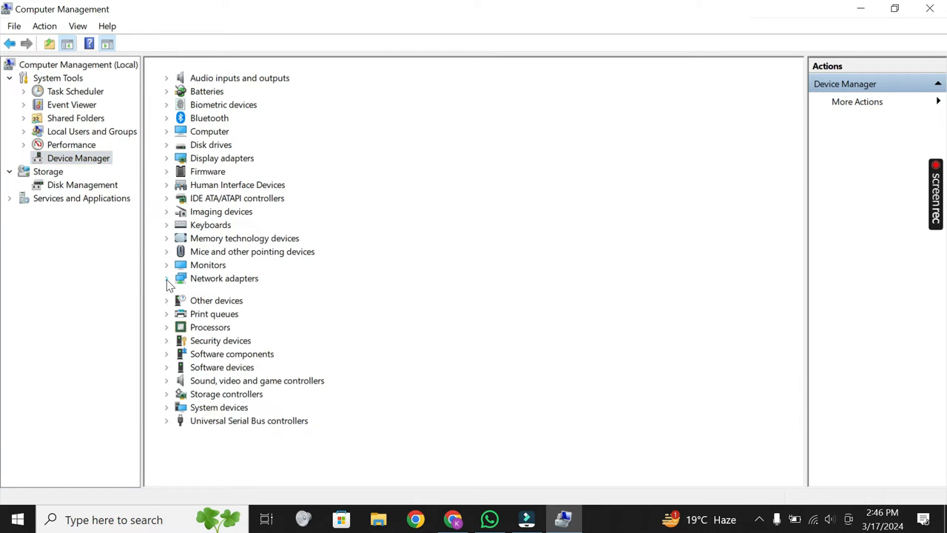
click(166, 279)
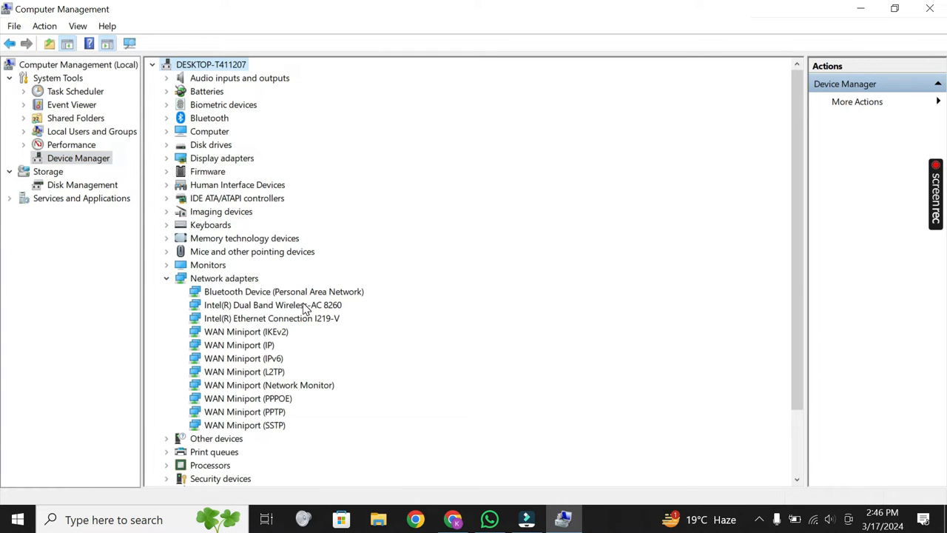
click(272, 305)
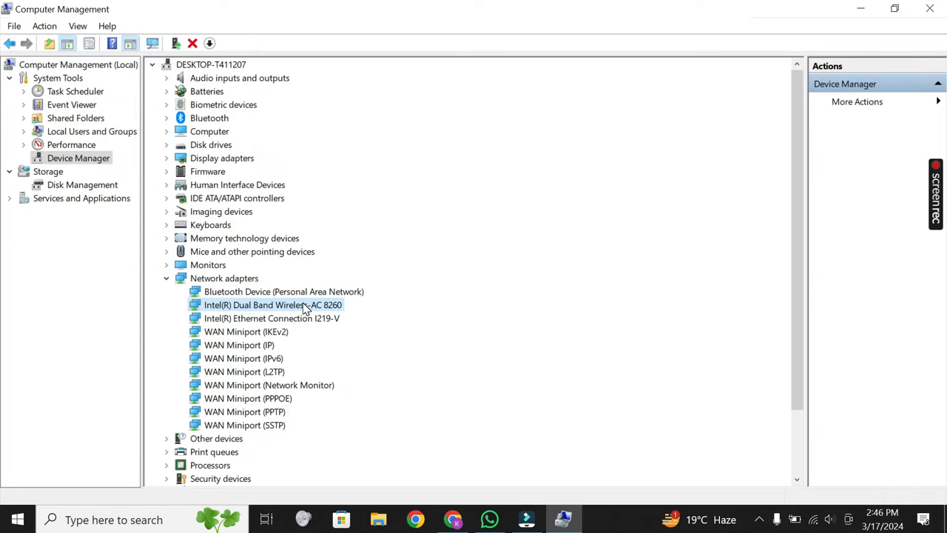
Show the wireless adapter's Hardware Ids in its Properties Details view
right_click(272, 305)
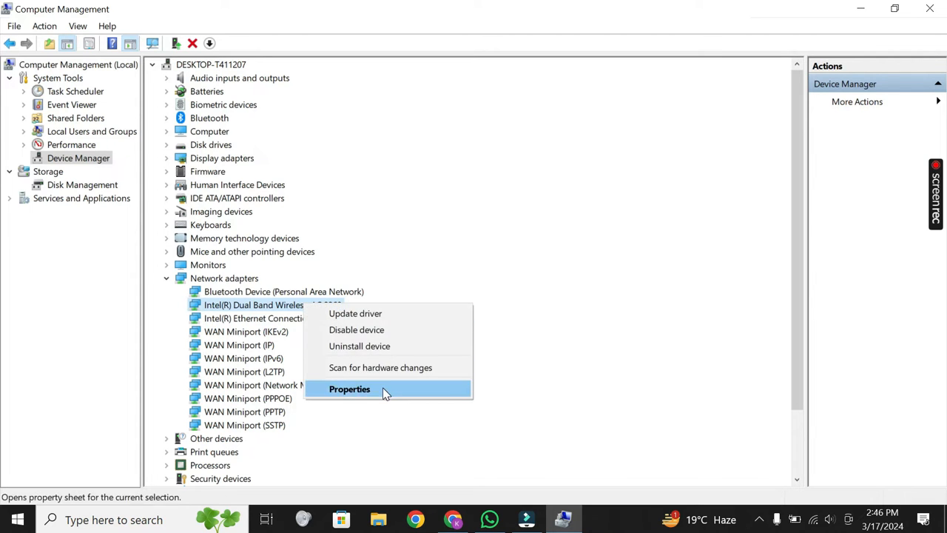
click(349, 387)
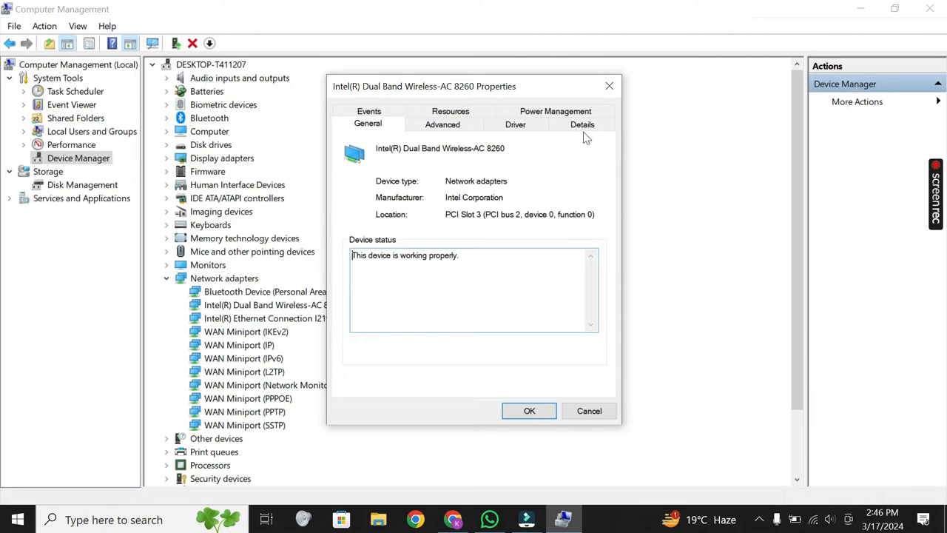
click(583, 124)
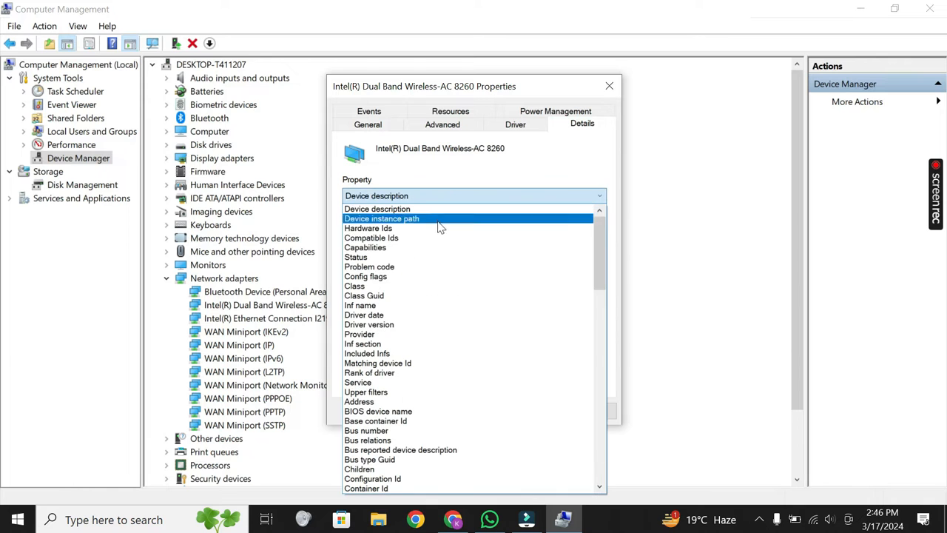
click(368, 228)
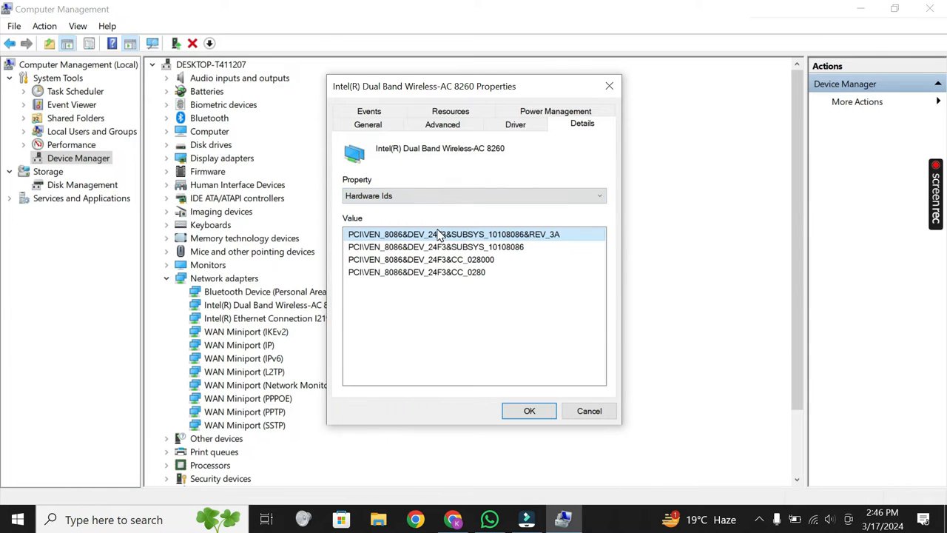
mouse_move(458, 238)
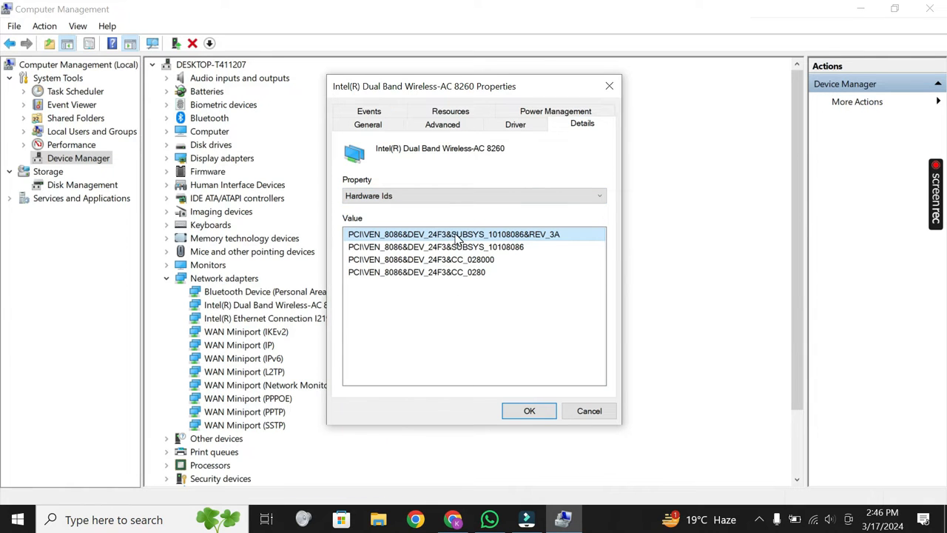
Copy the adapter's first hardware ID and switch to the browser
right_click(453, 234)
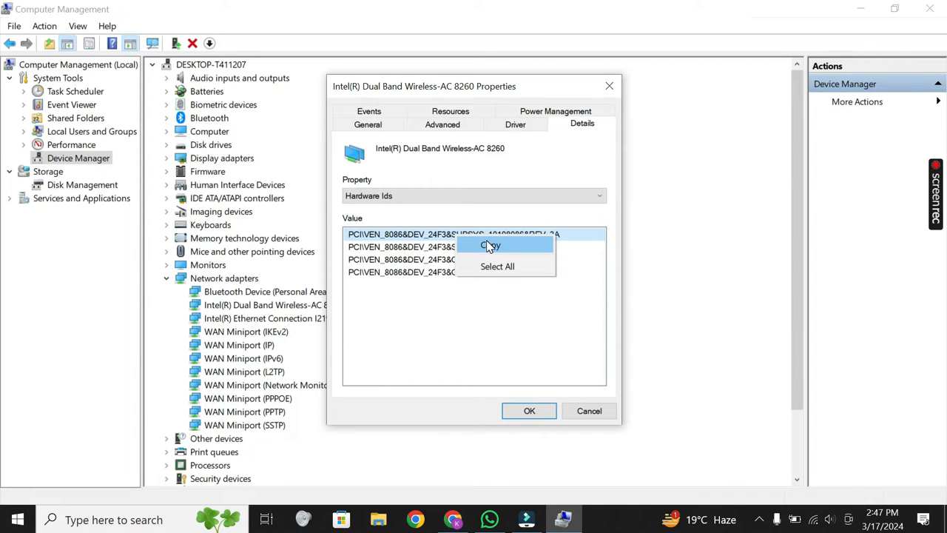
click(490, 246)
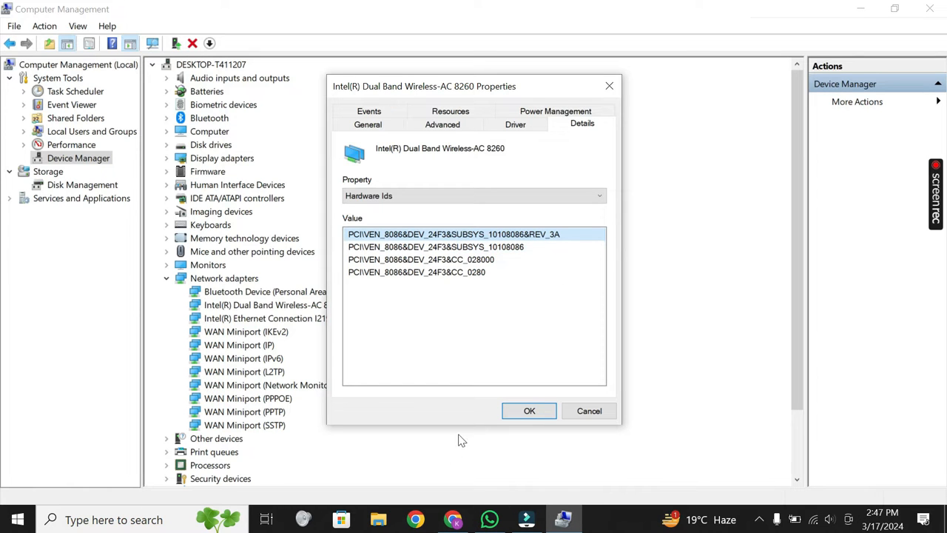
click(530, 411)
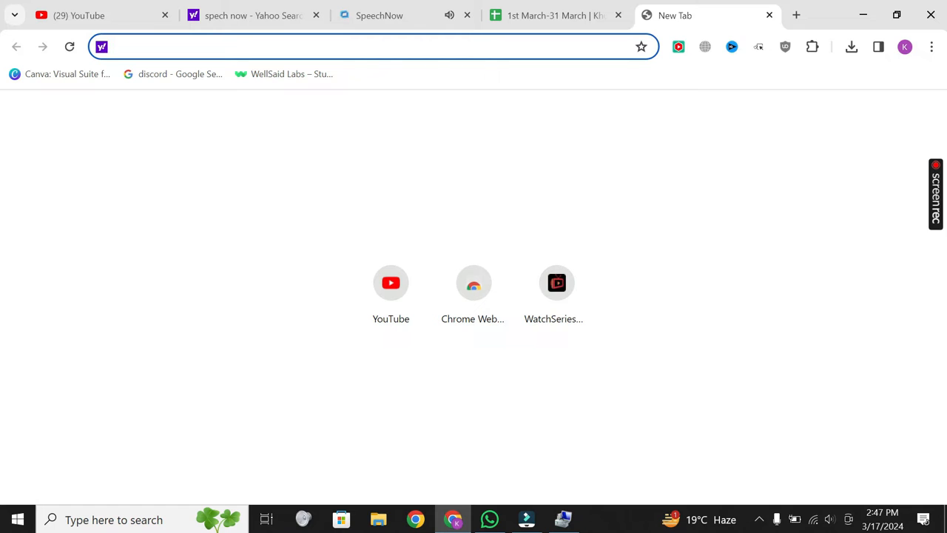
Search the web for "driver pack download" to reach the DriverPack site
text(driver)
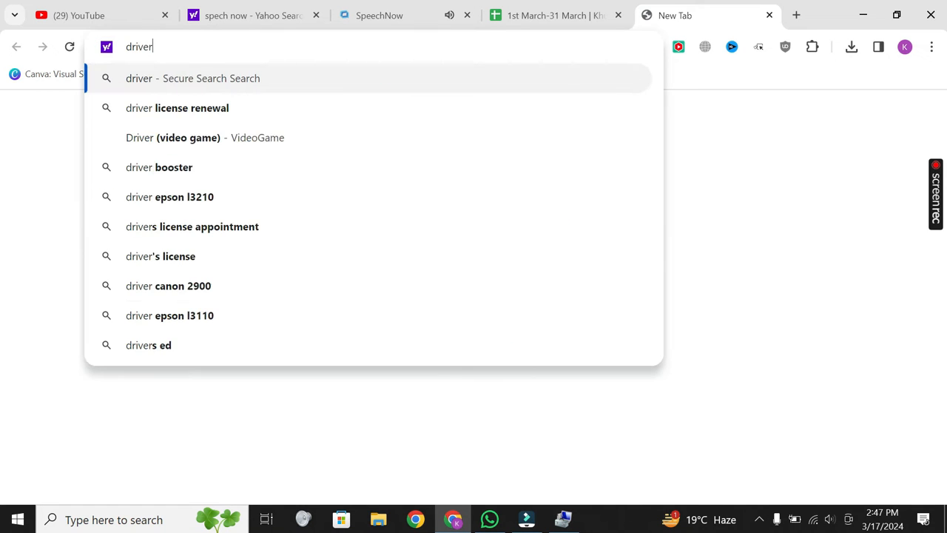
text(pack down)
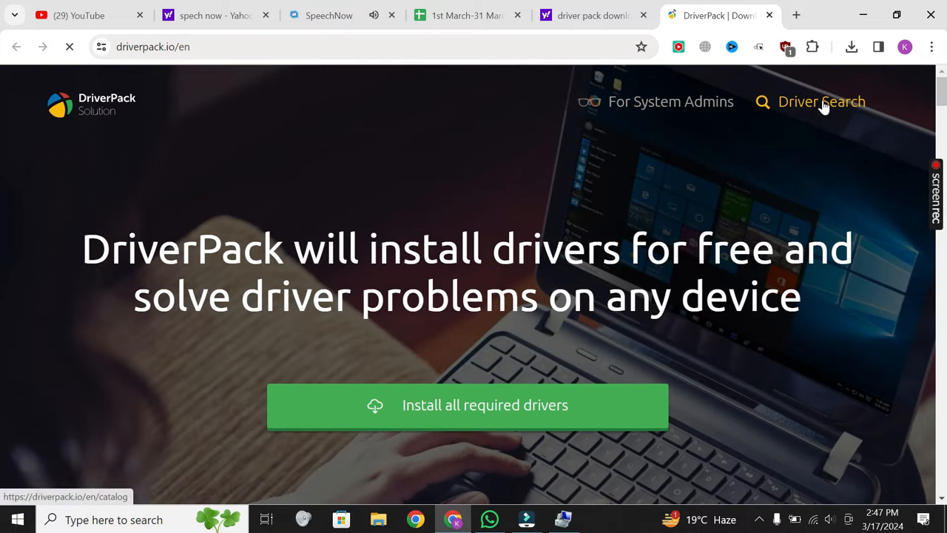
Find and download the driver on DriverPack matching hardware ID PCI\VEN_8086&DEV_24F3&SUBSYS_10108086&REV_3A
click(821, 100)
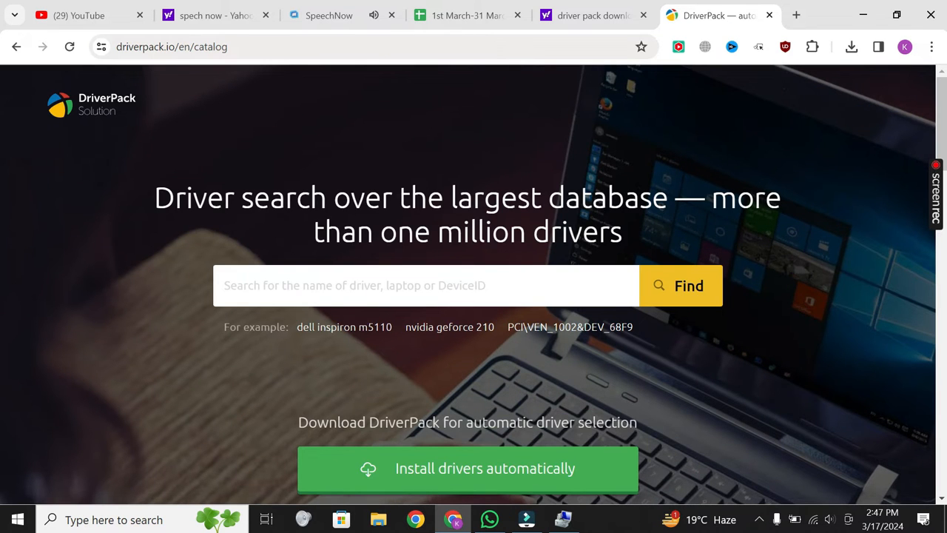
text(PCI\VEN_8086&DEV_24F3&SUBSYS_10108086&REV_3A)
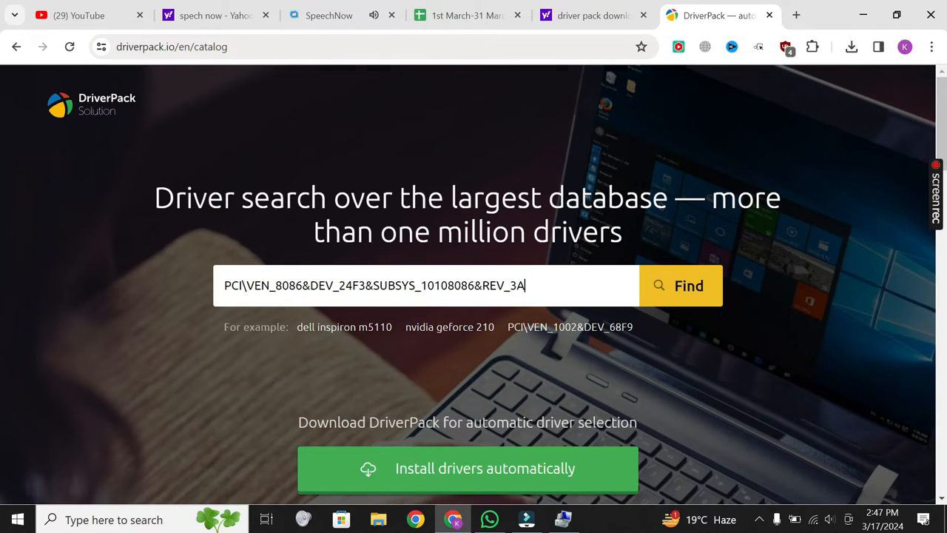
click(680, 286)
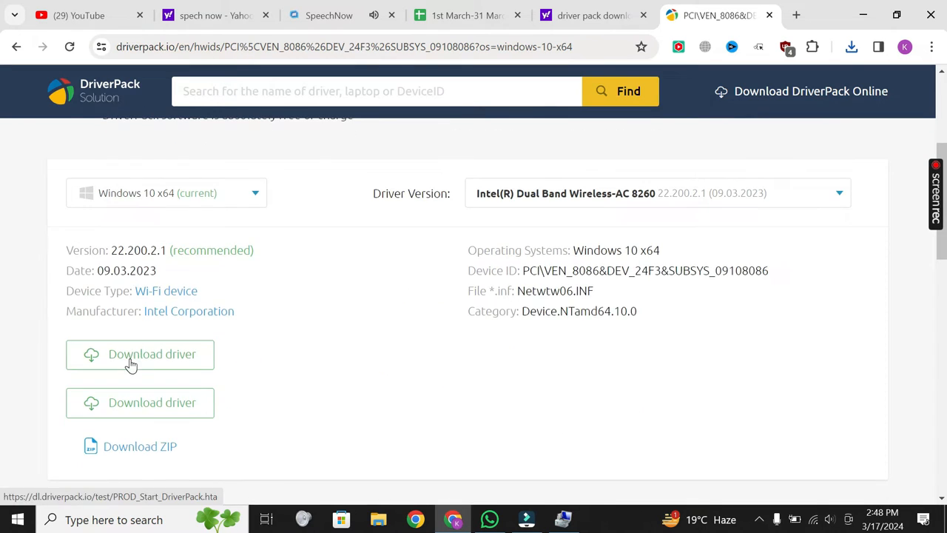
click(139, 353)
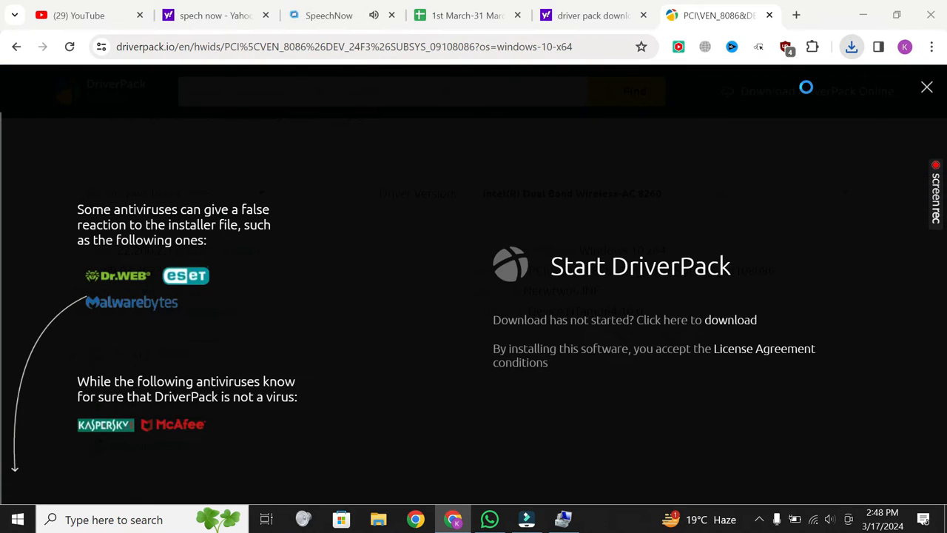
click(379, 518)
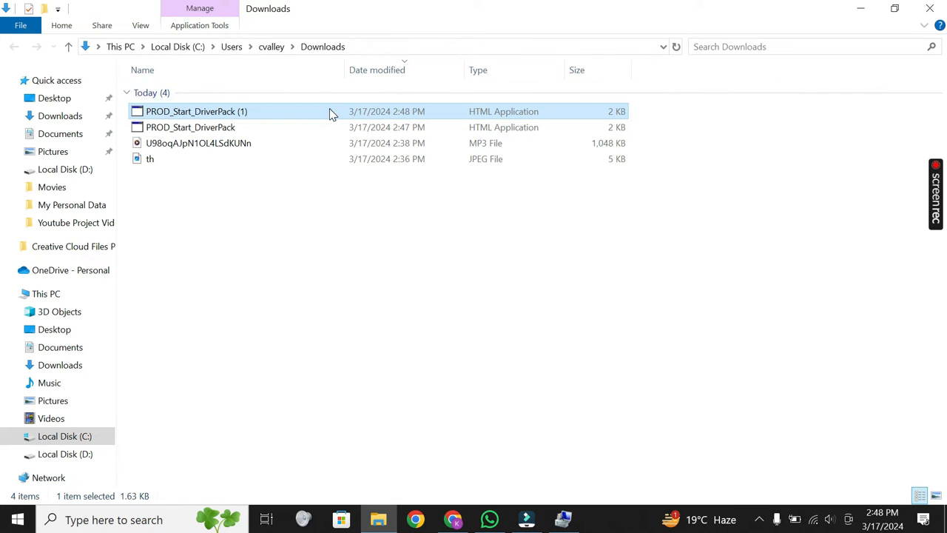
Run the newest PROD_Start_DriverPack download from the Downloads folder
click(329, 111)
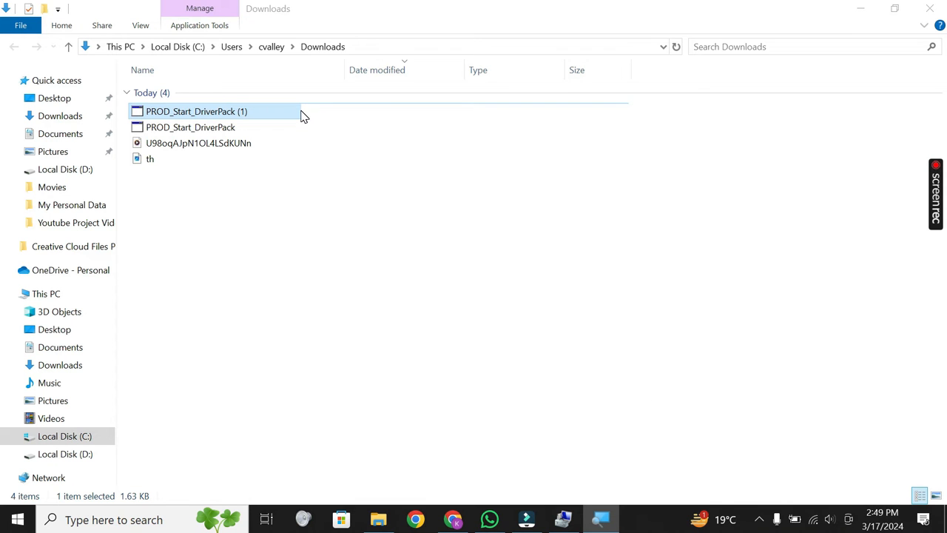
double_click(196, 111)
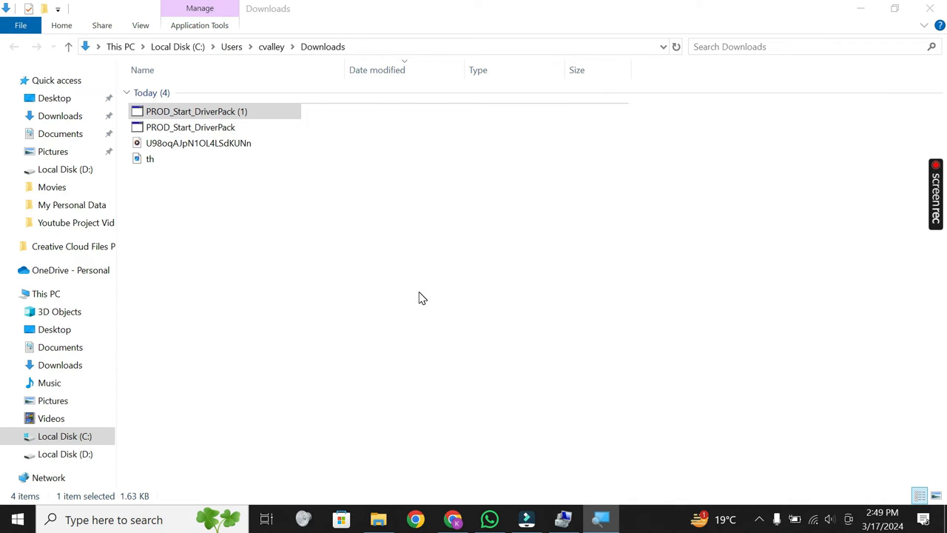
double_click(195, 111)
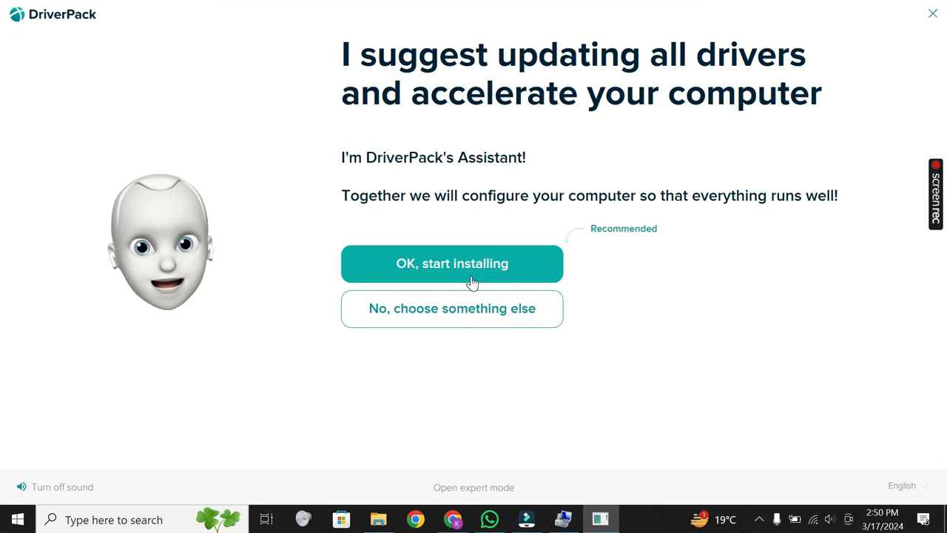
Accept DriverPack's offer to install all drivers, then close its window
click(452, 263)
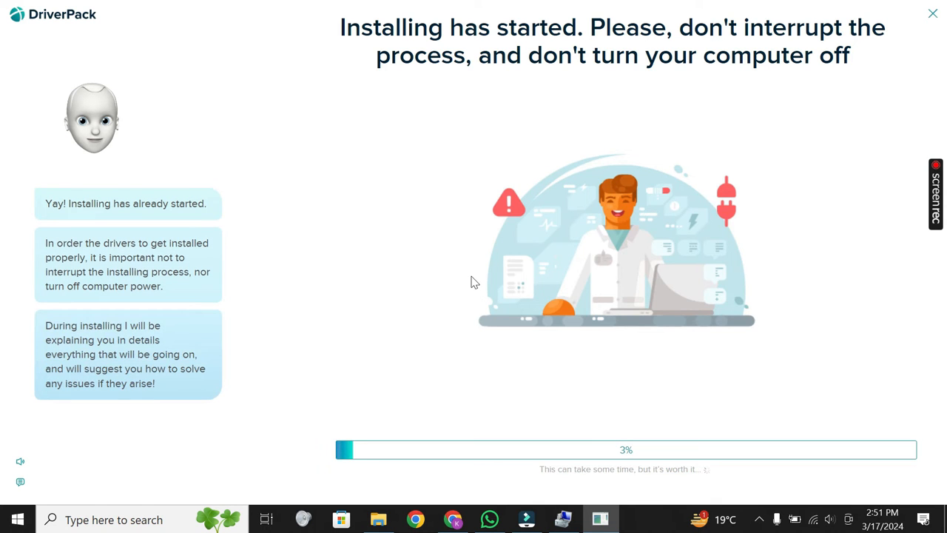
click(932, 14)
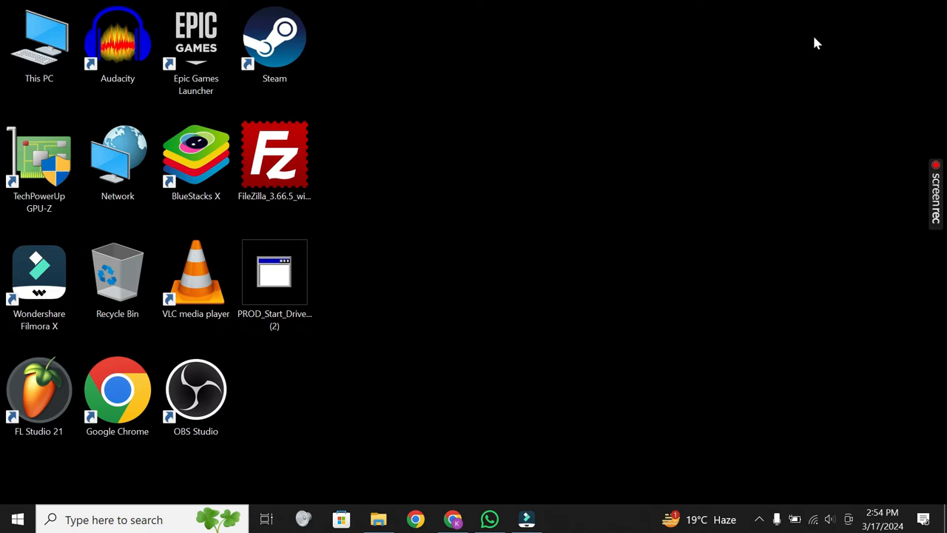
mouse_move(827, 189)
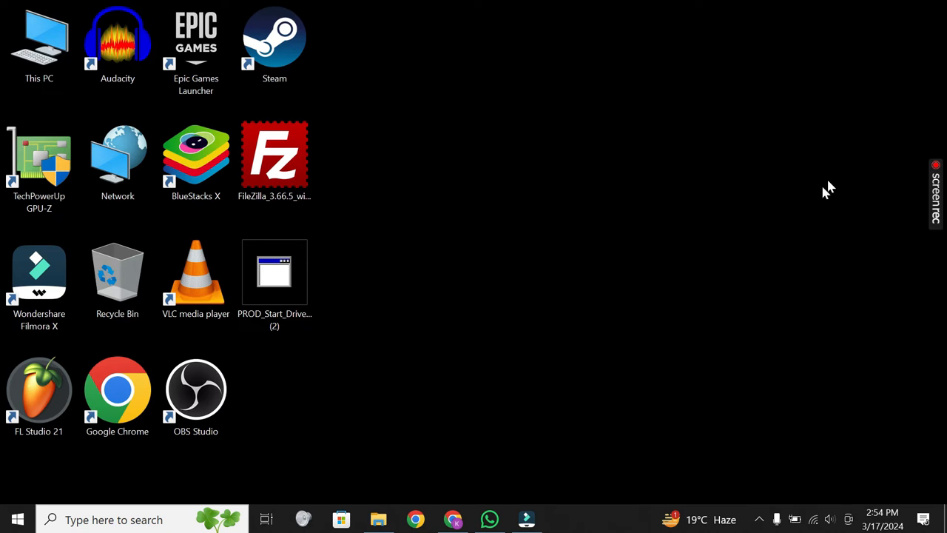
mouse_move(866, 242)
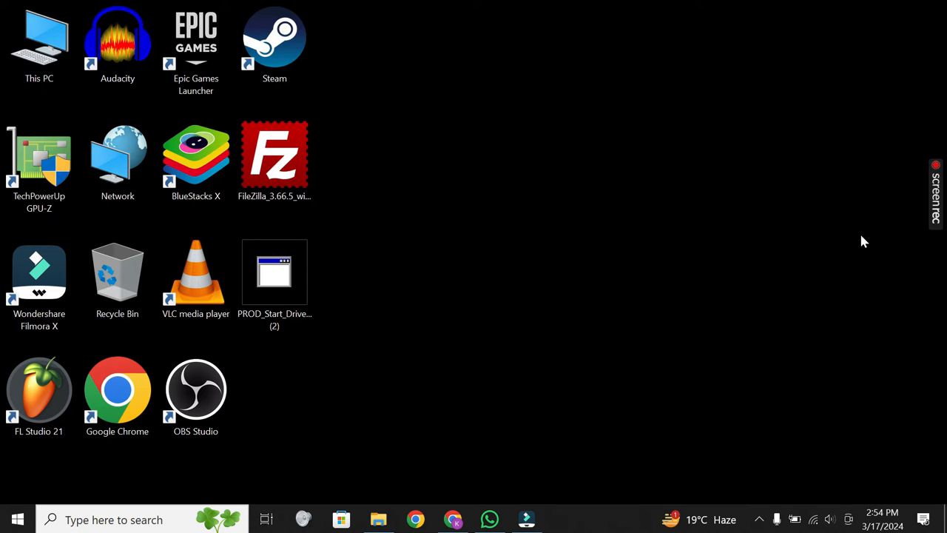
mouse_move(904, 70)
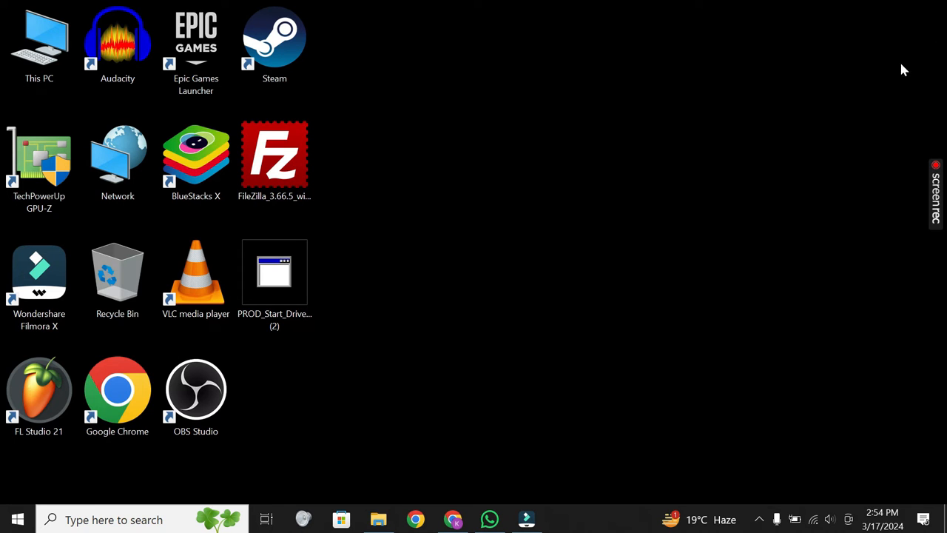
Bring up This PC's context menu to reach Manage
click(39, 42)
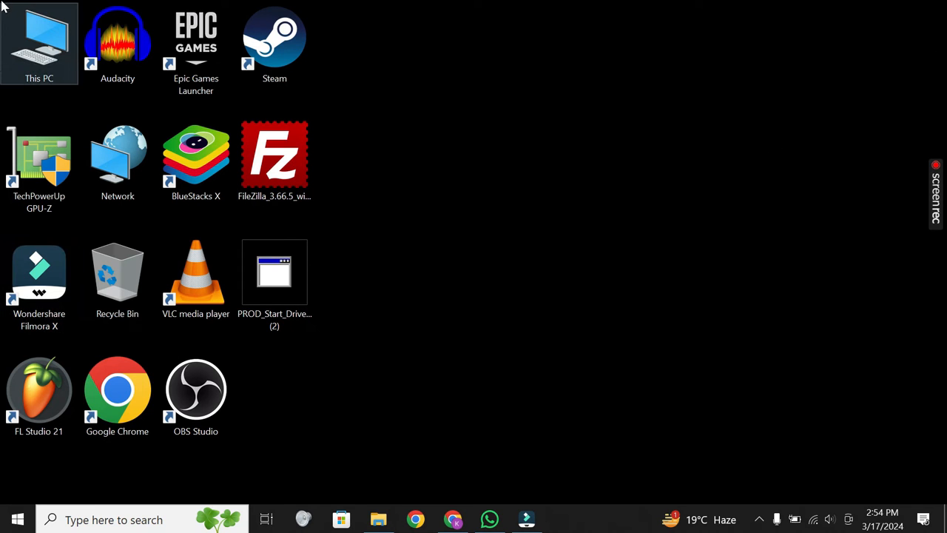
right_click(38, 42)
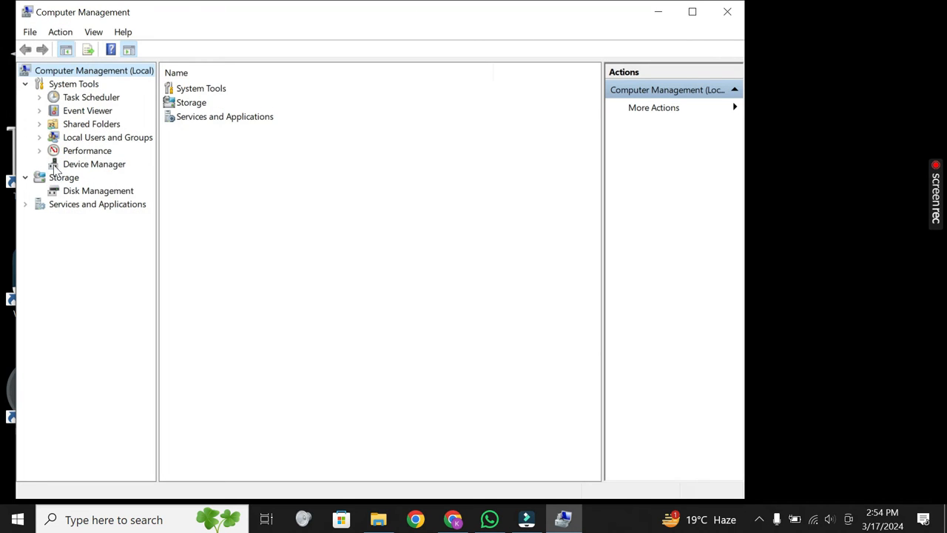
Show the Intel Dual Band Wireless-AC 8260's Details properties in Device Manager
click(94, 163)
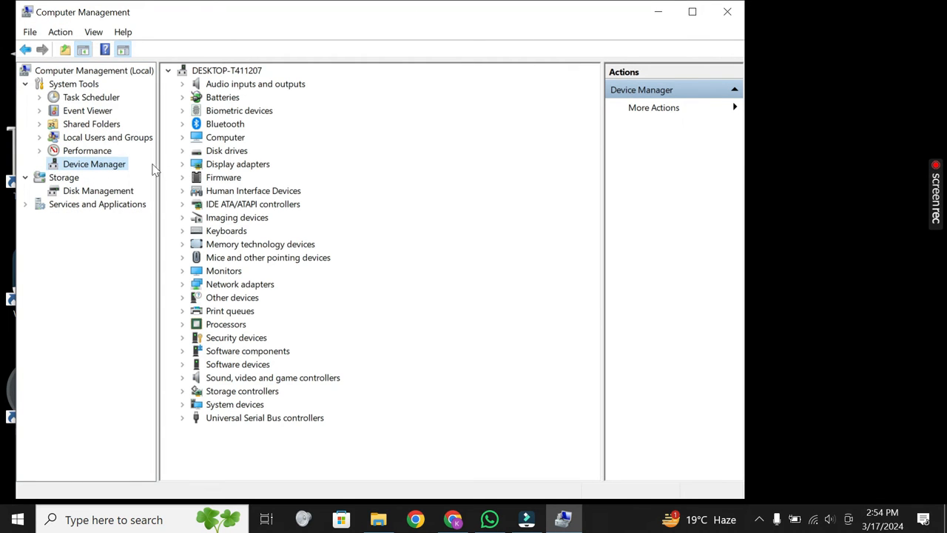
click(240, 284)
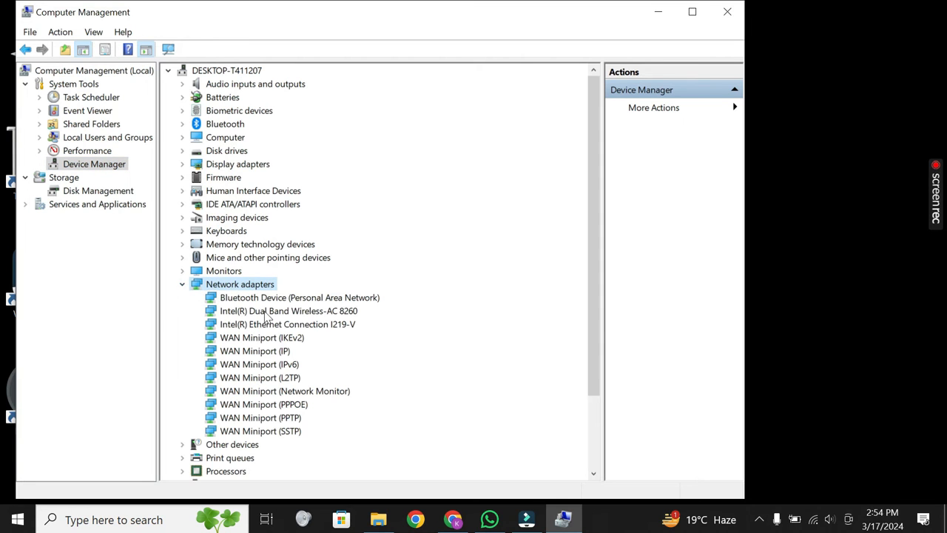
click(287, 311)
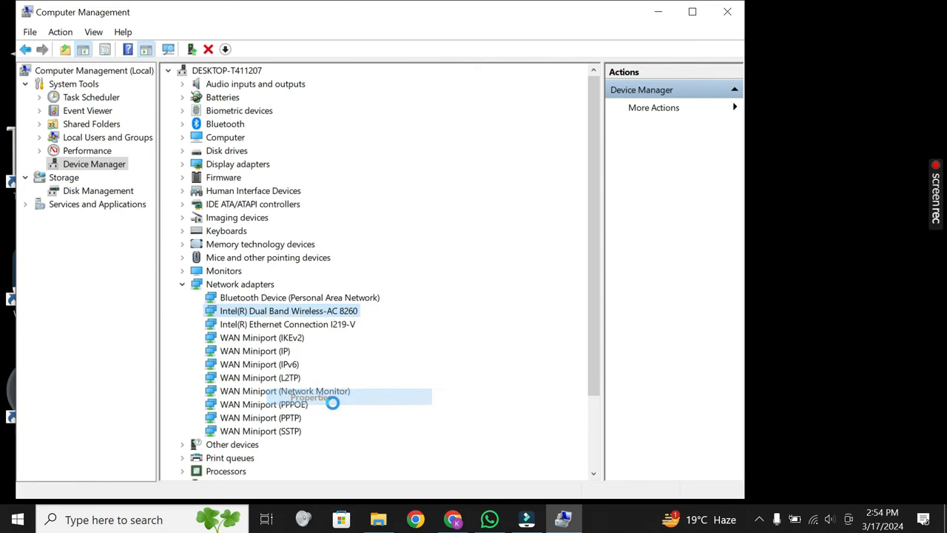
click(311, 397)
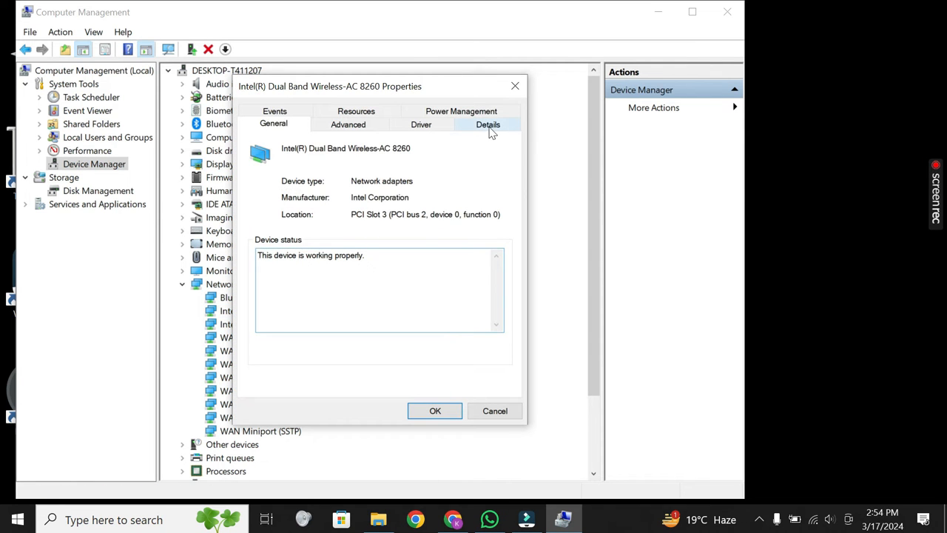
click(489, 124)
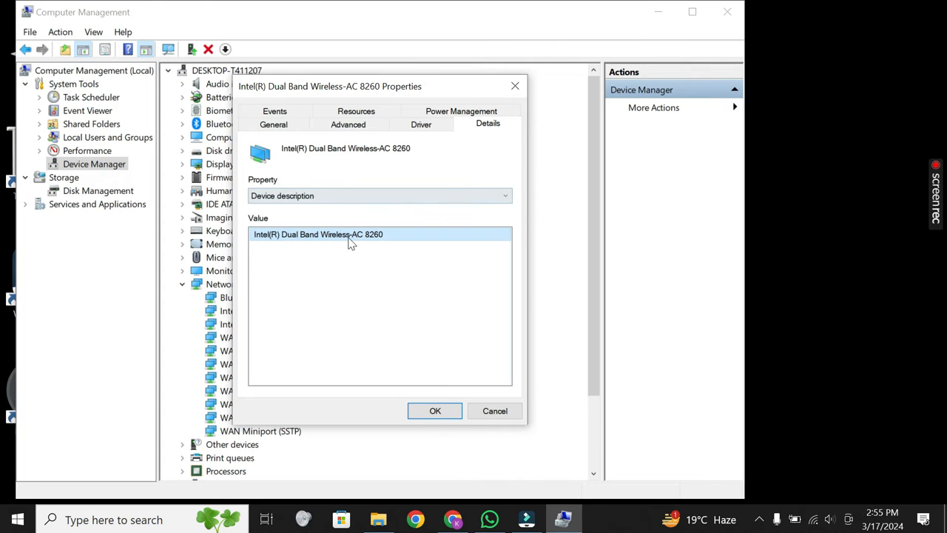
Copy the adapter's device description and switch to the browser
right_click(353, 243)
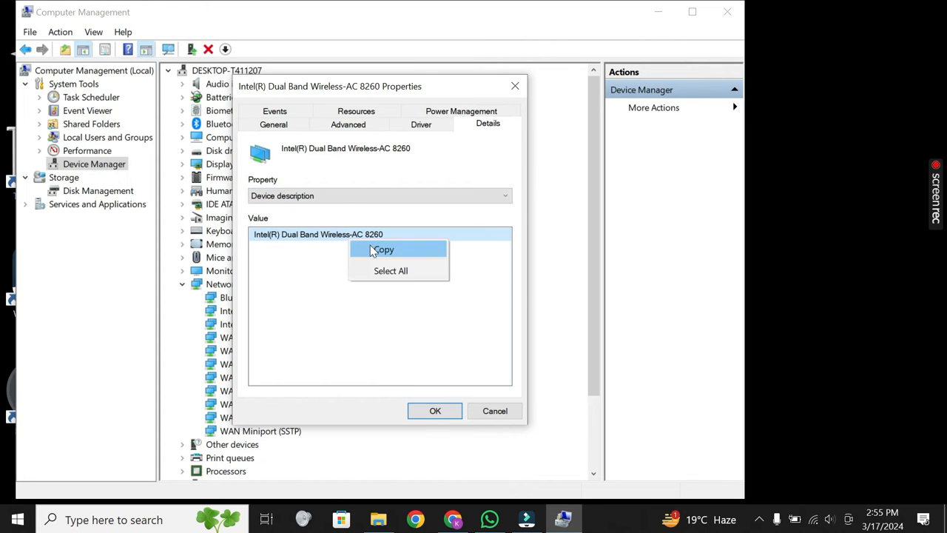
click(383, 249)
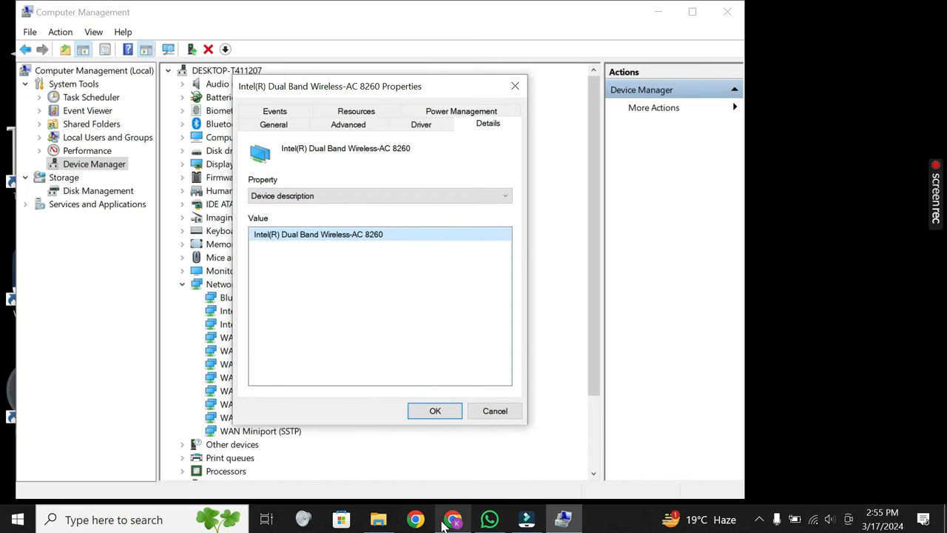
click(453, 518)
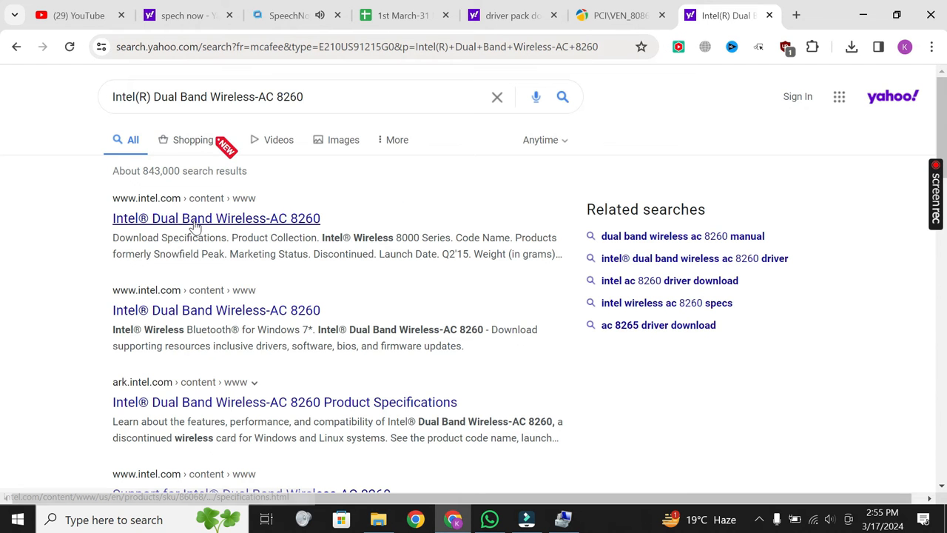
Open Intel's product page for the Dual Band Wireless-AC 8260 from the results
click(216, 217)
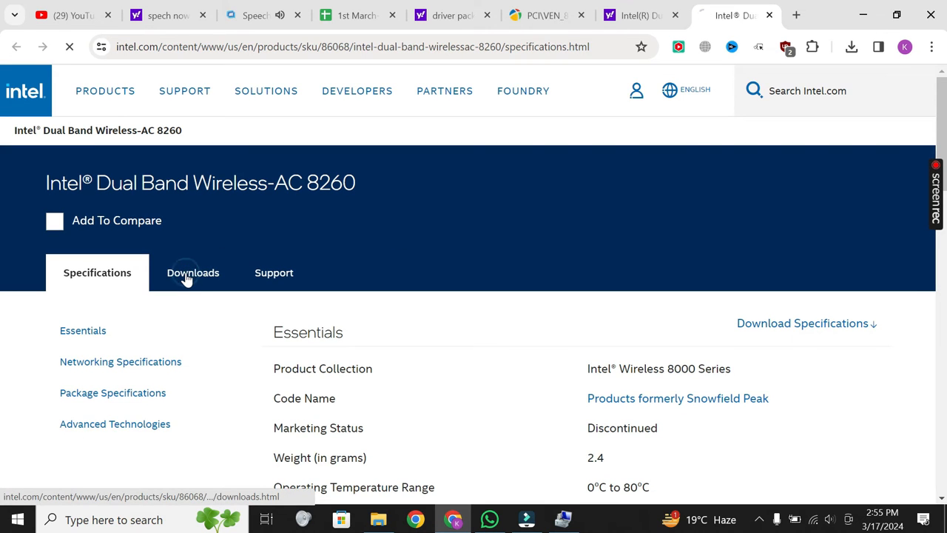
Reach the Wi-Fi driver package details from the product's Downloads list
click(192, 273)
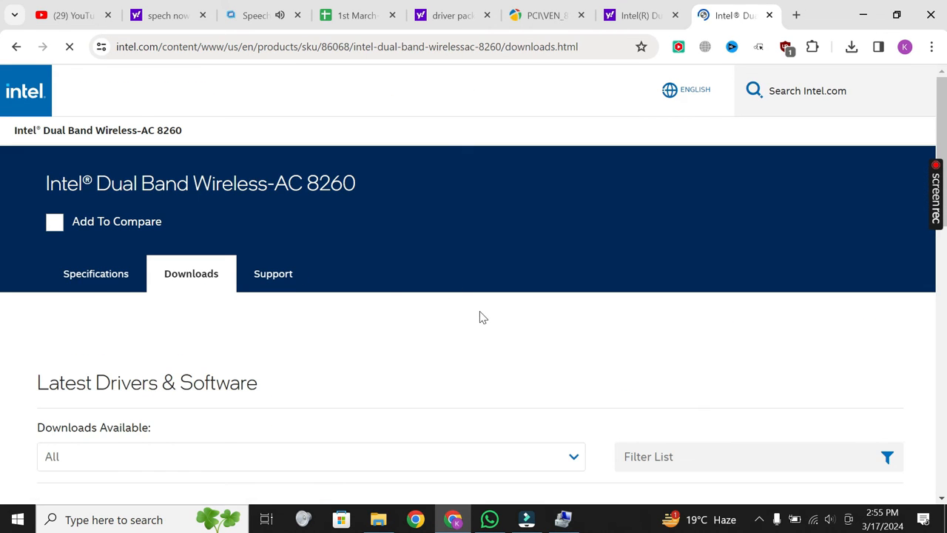
scroll(down, 3)
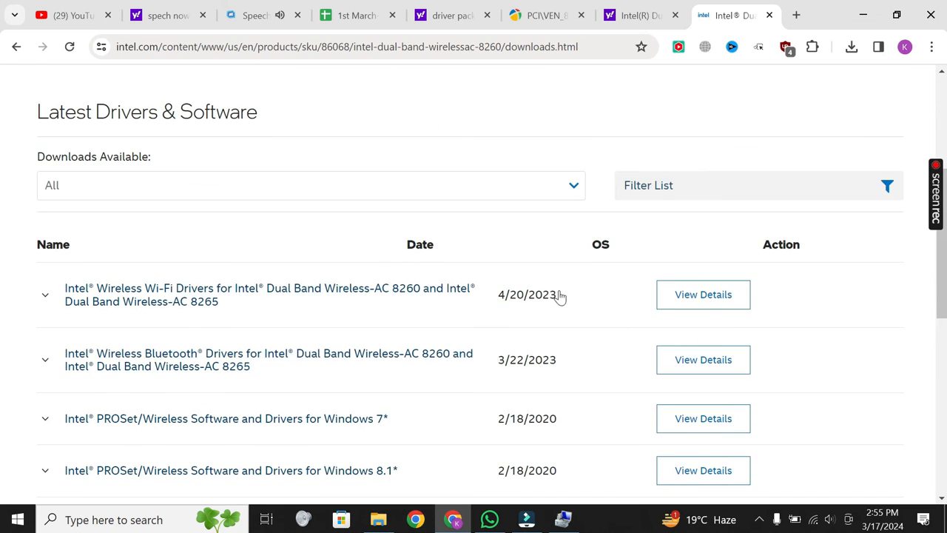
click(702, 293)
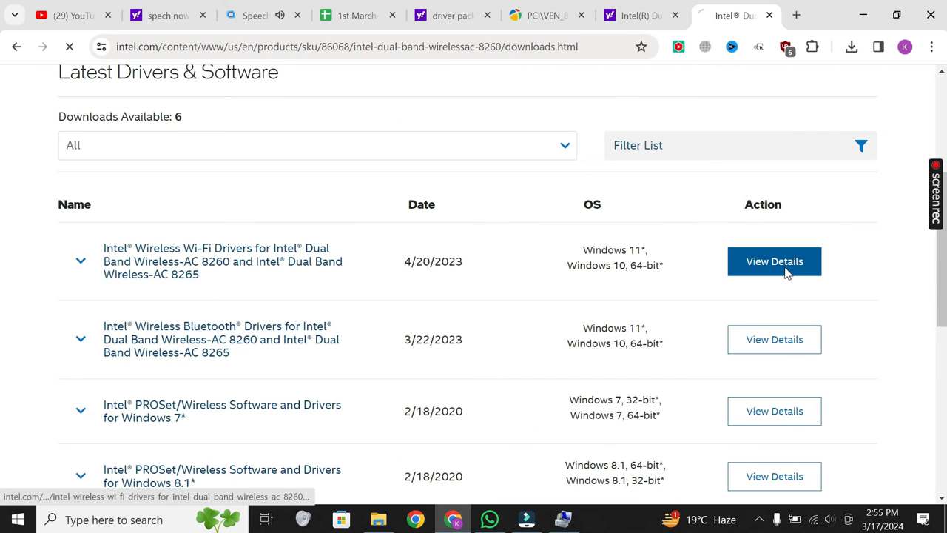
click(774, 261)
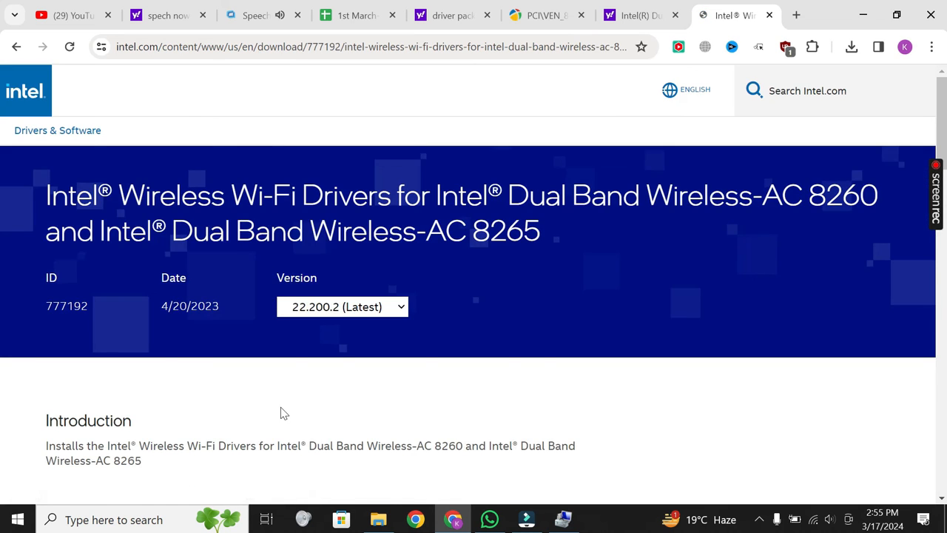
Download the Windows 10/11 64-bit Wi-Fi 22.200.2 driver and accept its license
scroll(down, 3)
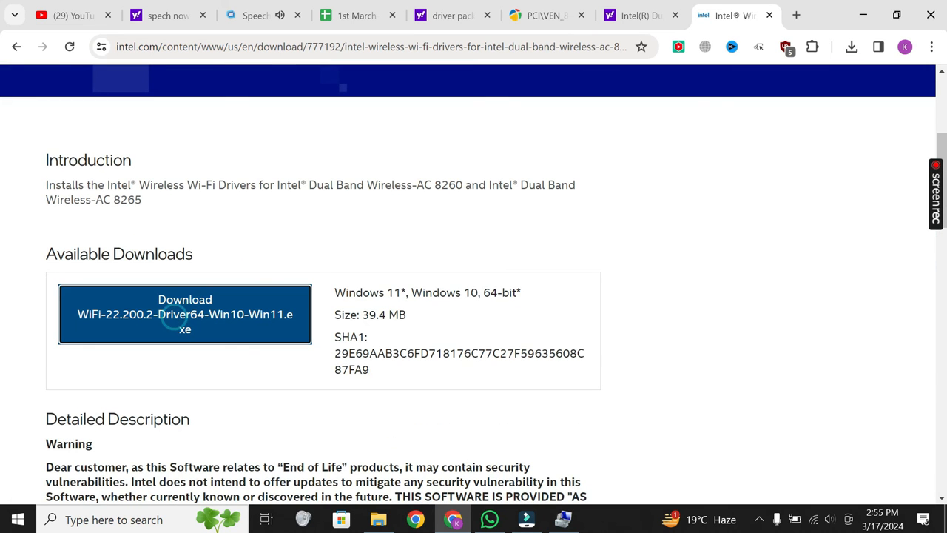
click(185, 314)
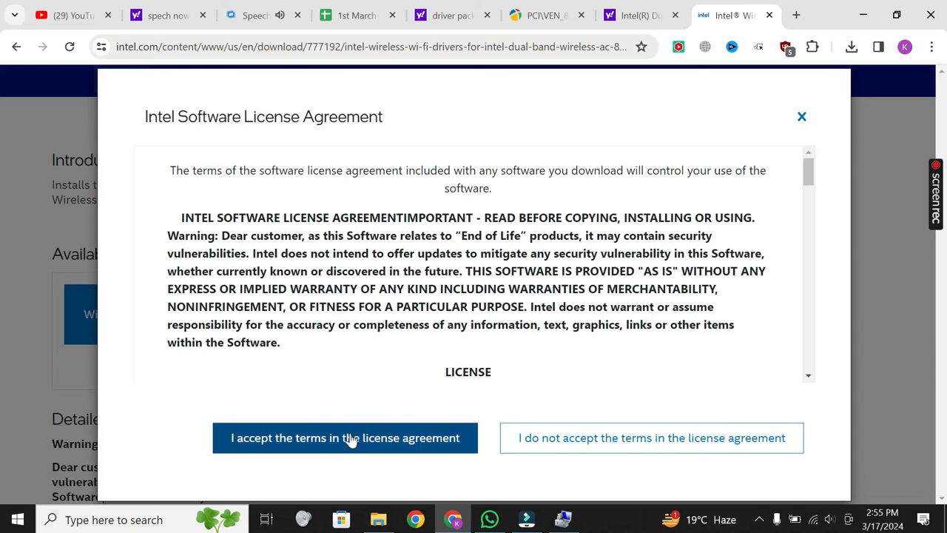
click(345, 438)
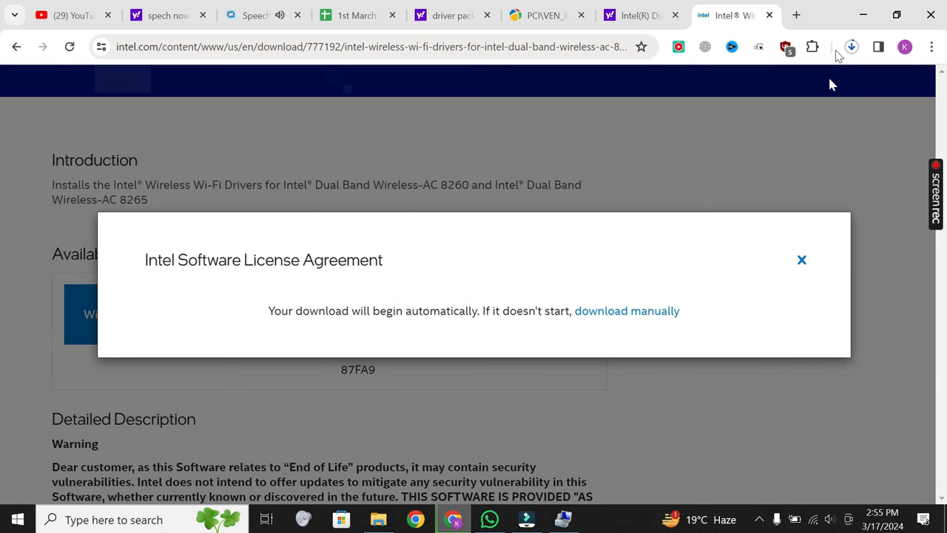
Run the WiFi-22.200.2-Driver64-Win10-Win11 installer from the Downloads folder
click(851, 46)
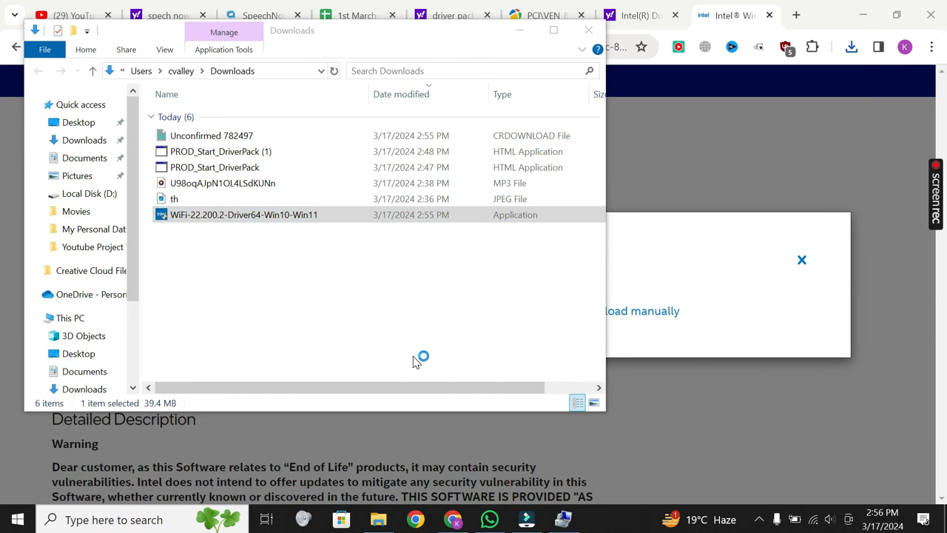
double_click(243, 215)
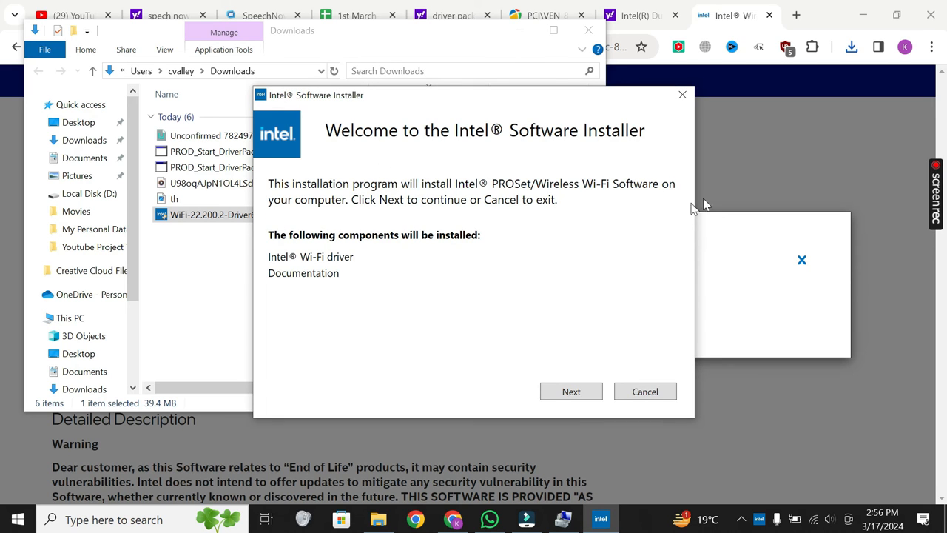
Proceed through the Intel Software Installer until Installation Completed, then finish it
click(572, 391)
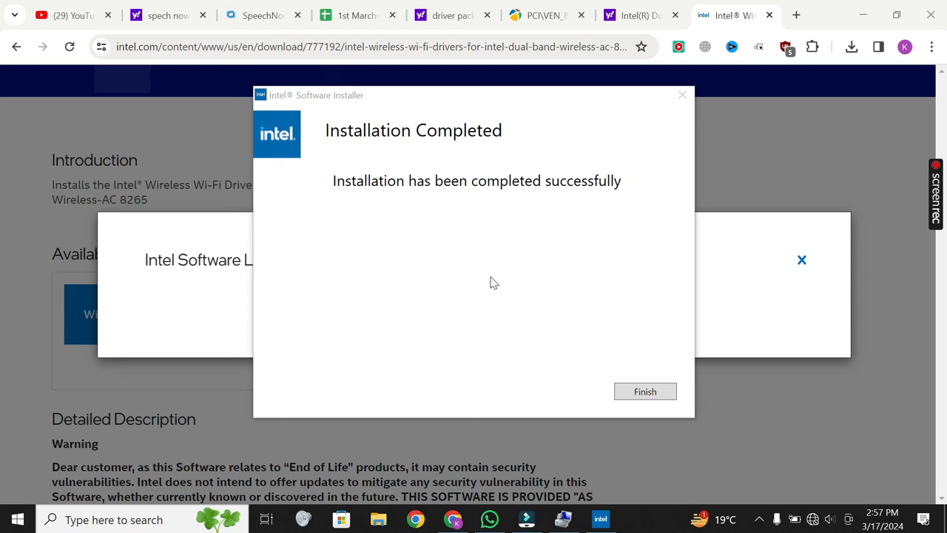
mouse_move(645, 390)
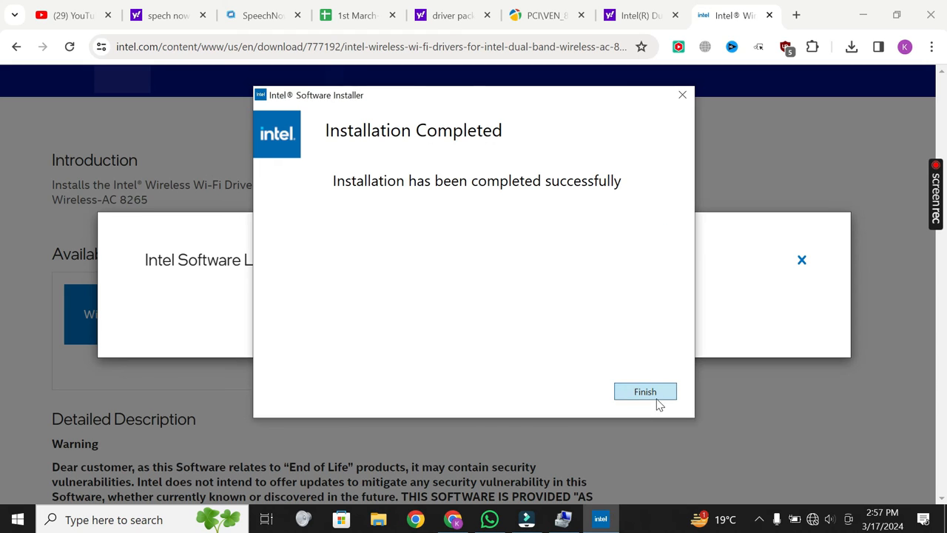
click(645, 391)
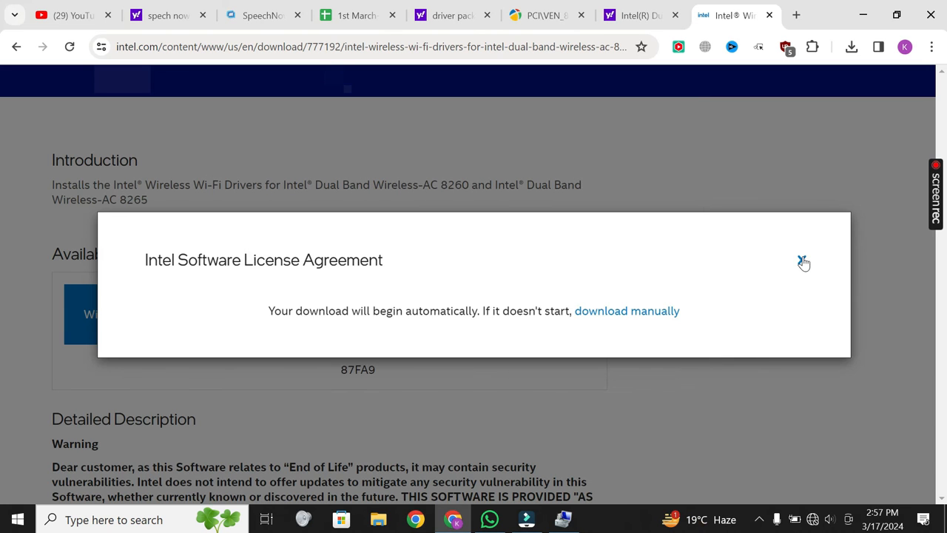
Dismiss Intel's download notice and show the Action Center with the Network quick-settings tile
click(802, 260)
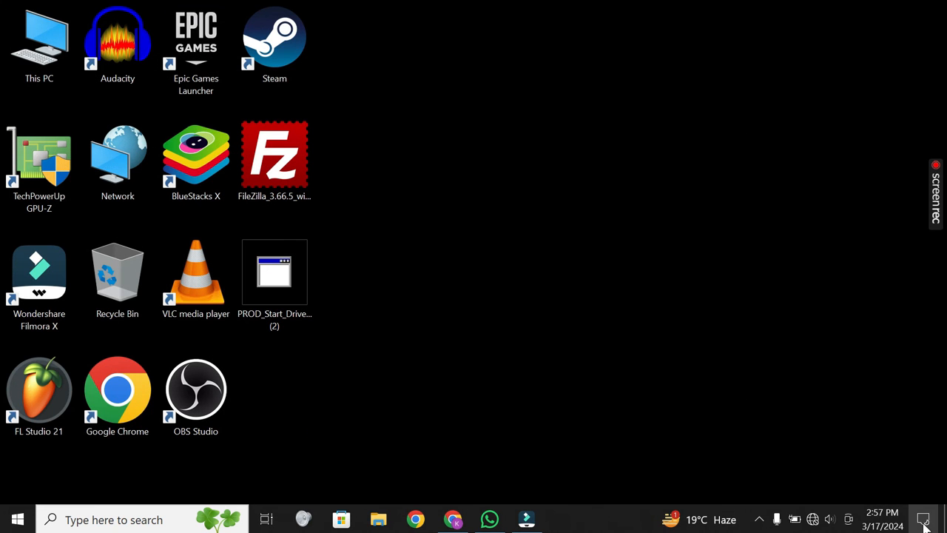
click(923, 518)
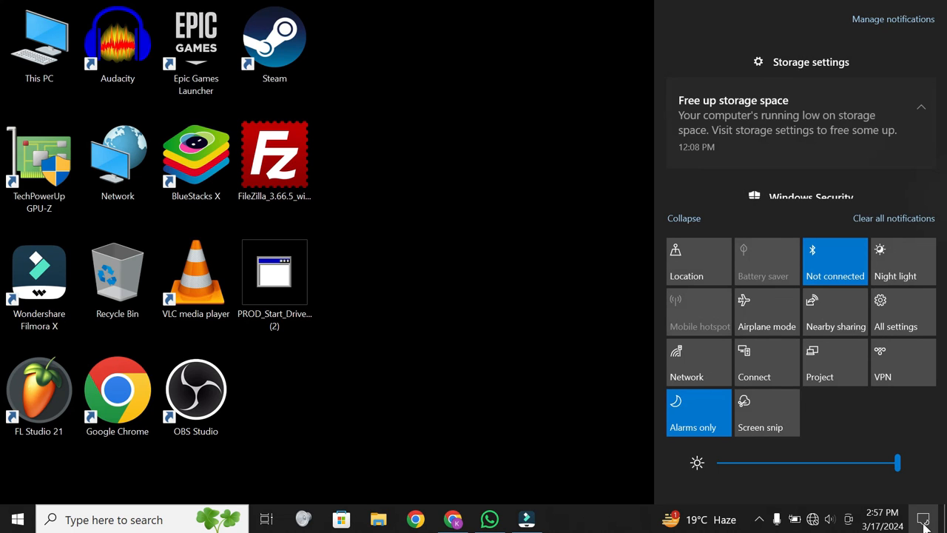